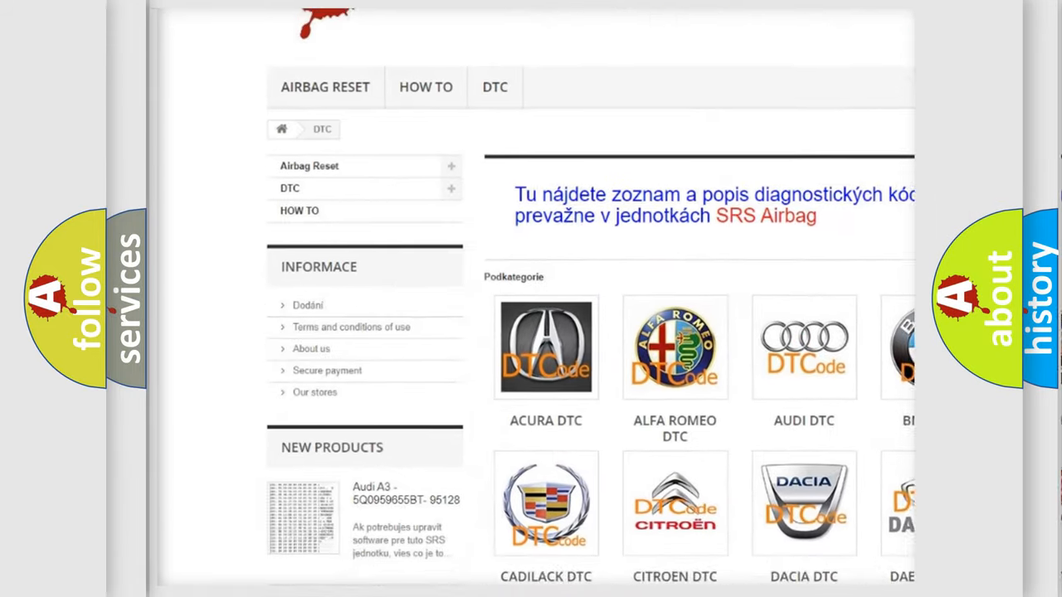
scroll("down", 3)
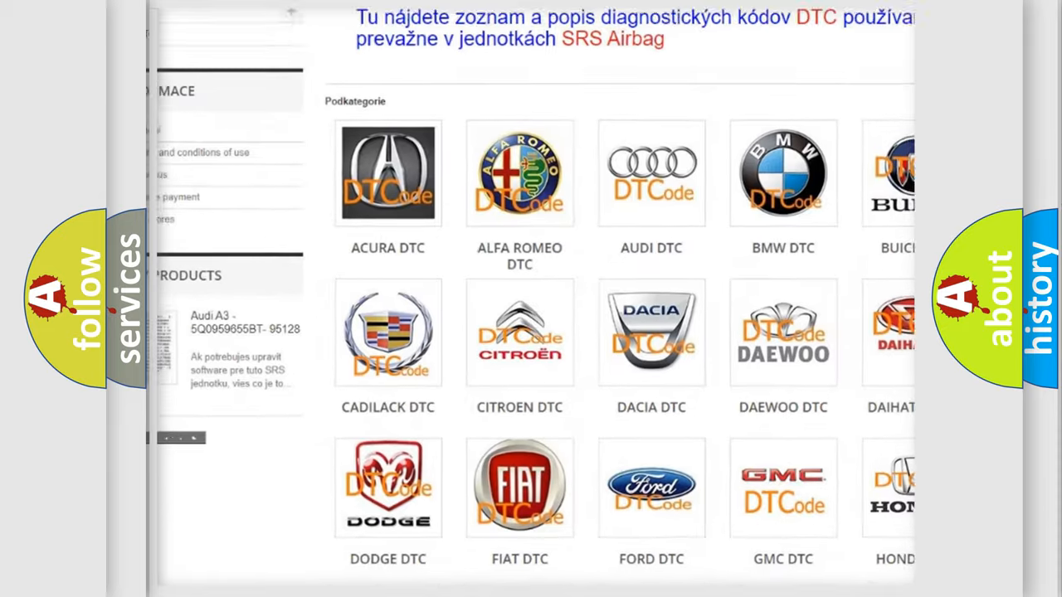
scroll("down", 3)
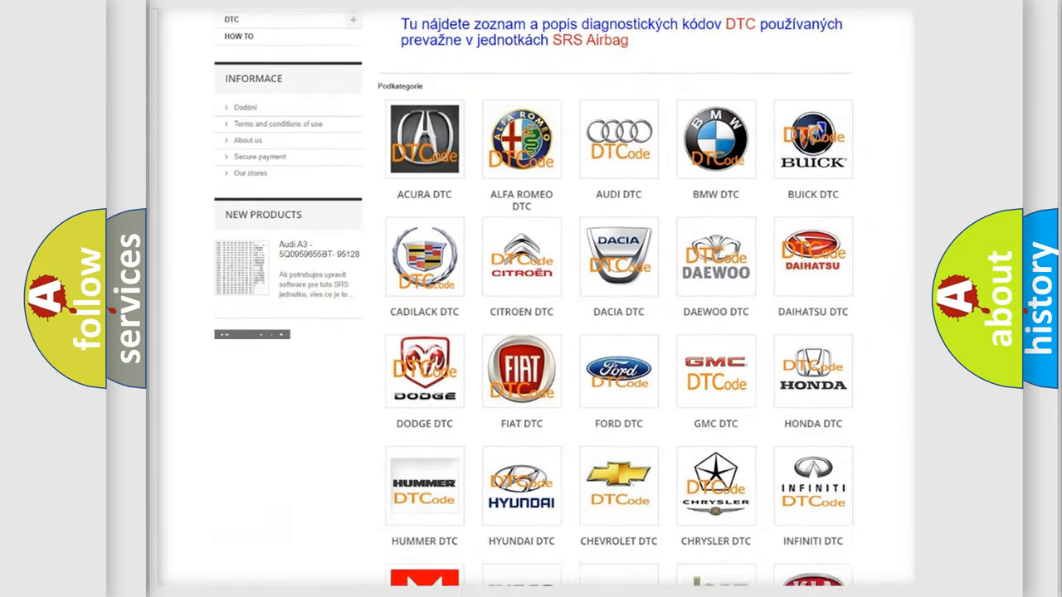
scroll("down", 3)
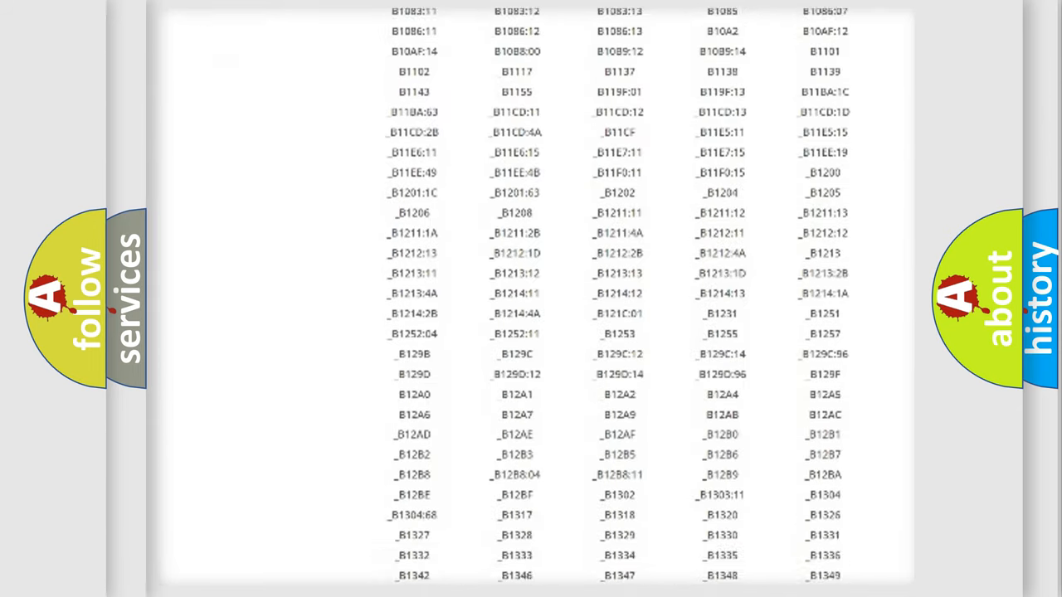
scroll("down", 3)
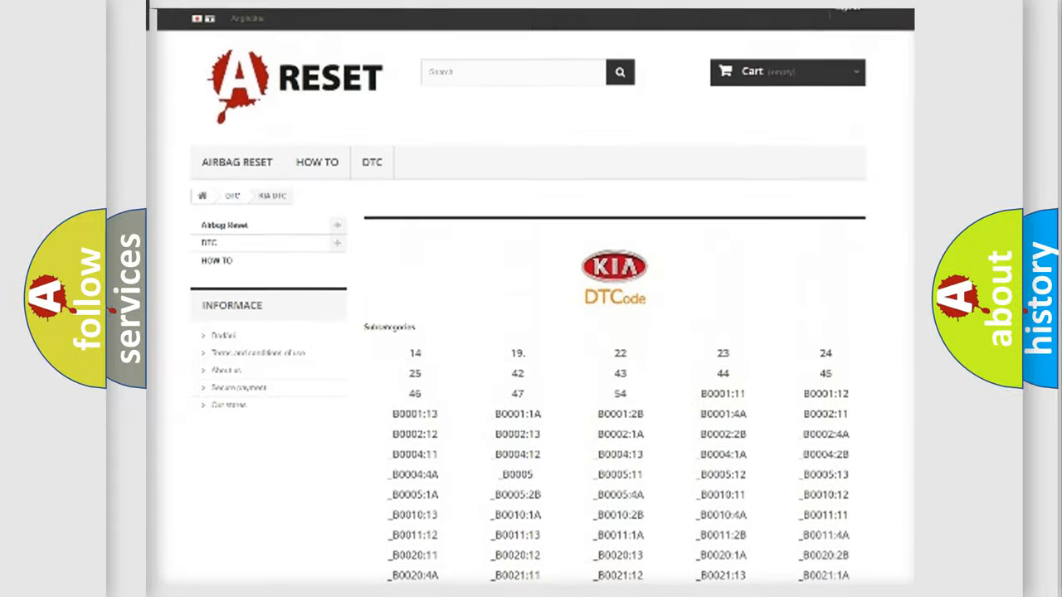
scroll("down", 3)
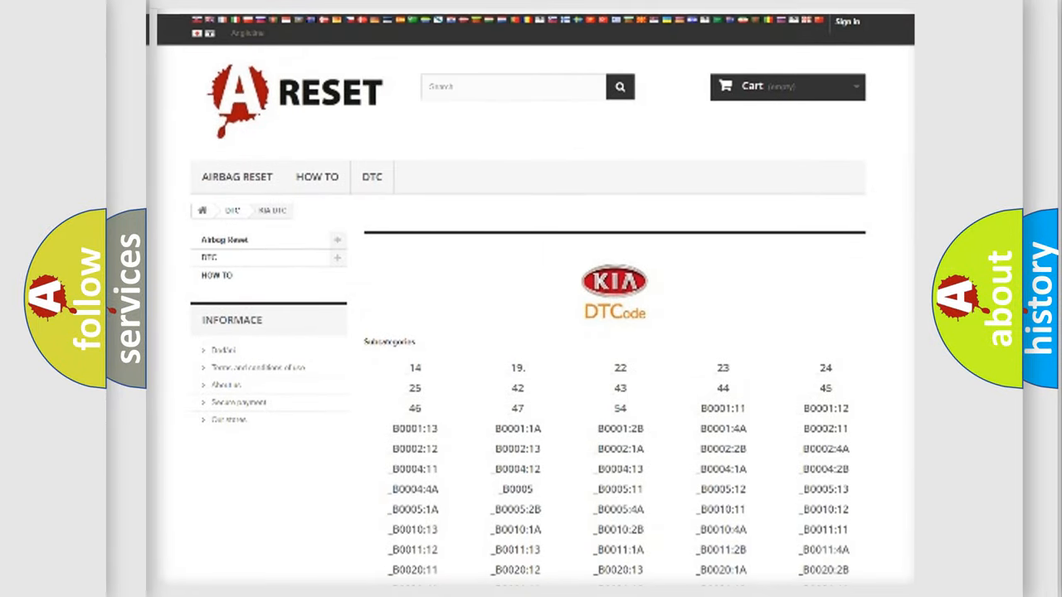